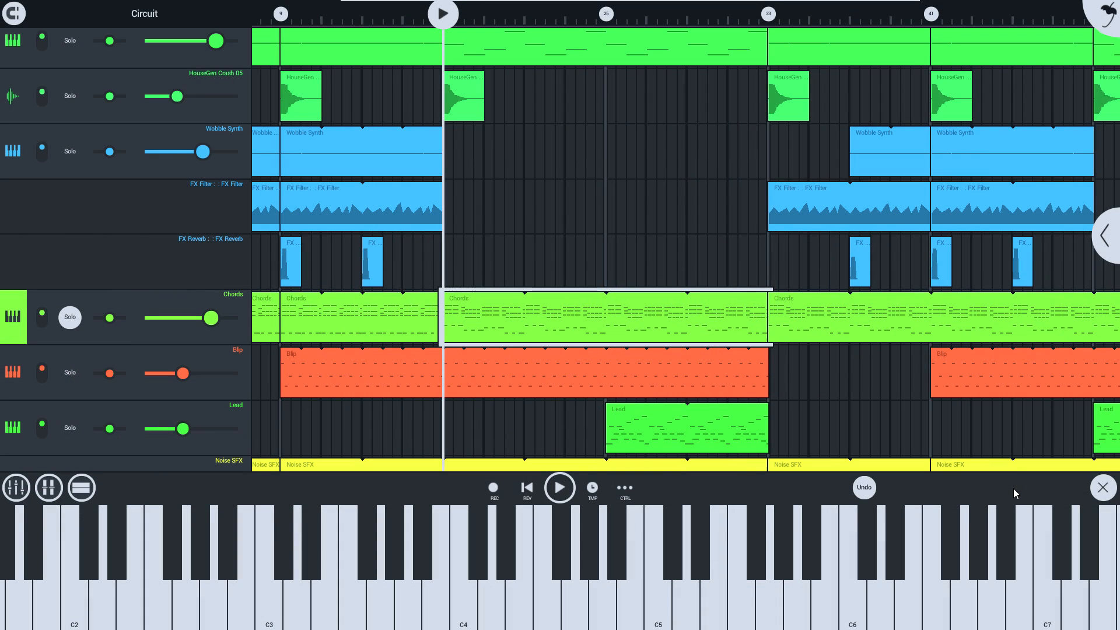
{"action": "mouse_move", "coordinate": [581, 337]}
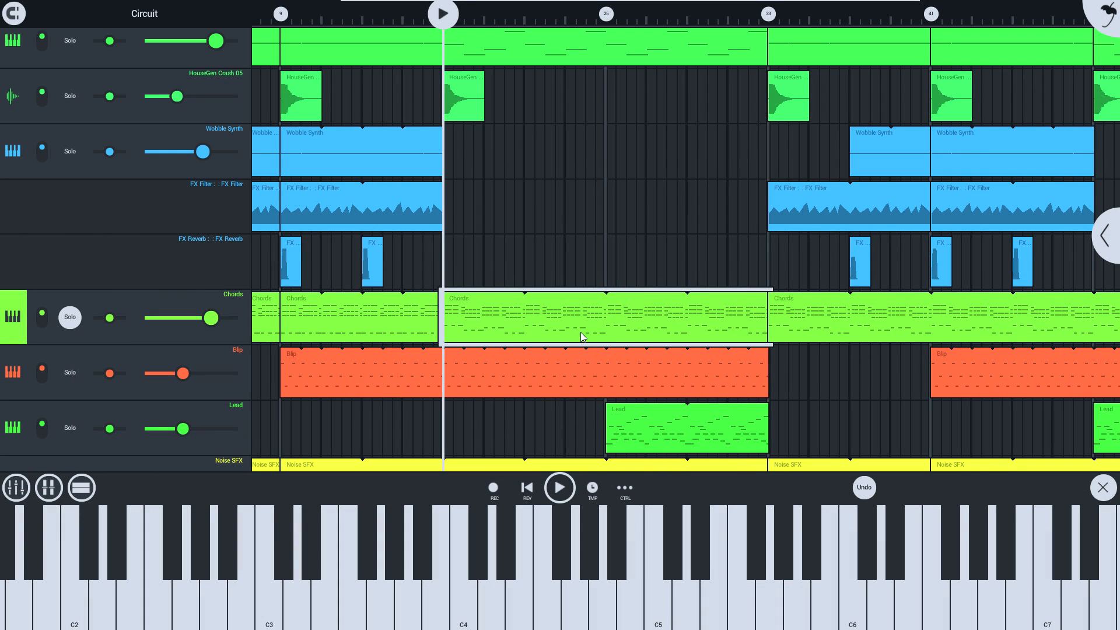
Step: Open the Chords clip from the playlist in the piano roll
{"action": "double_click", "coordinate": [606, 318]}
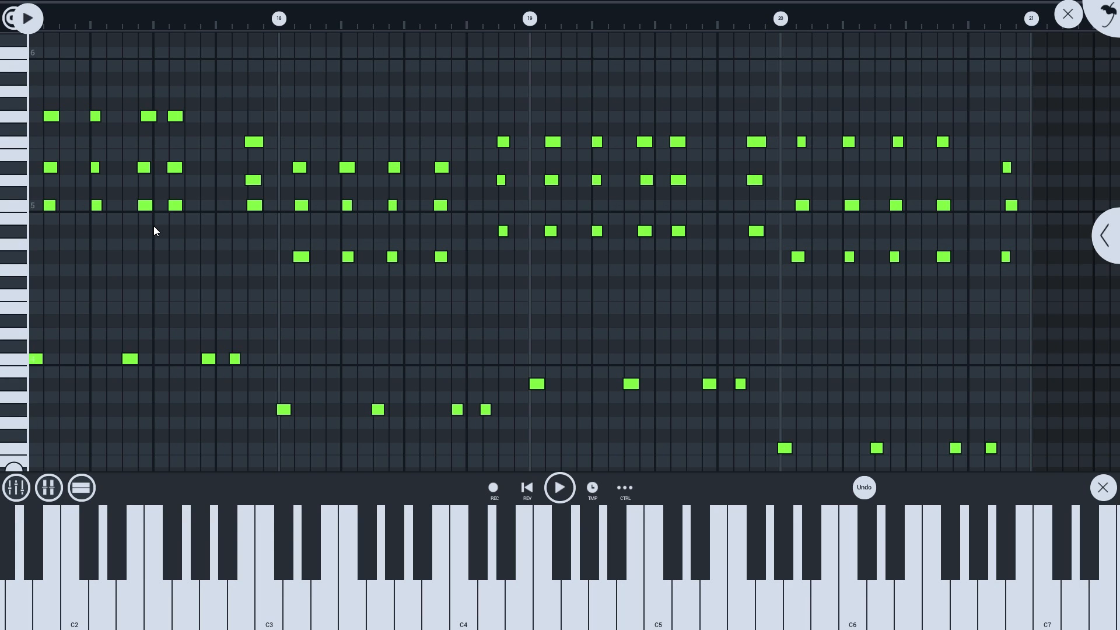
{"action": "left_click", "coordinate": [559, 488]}
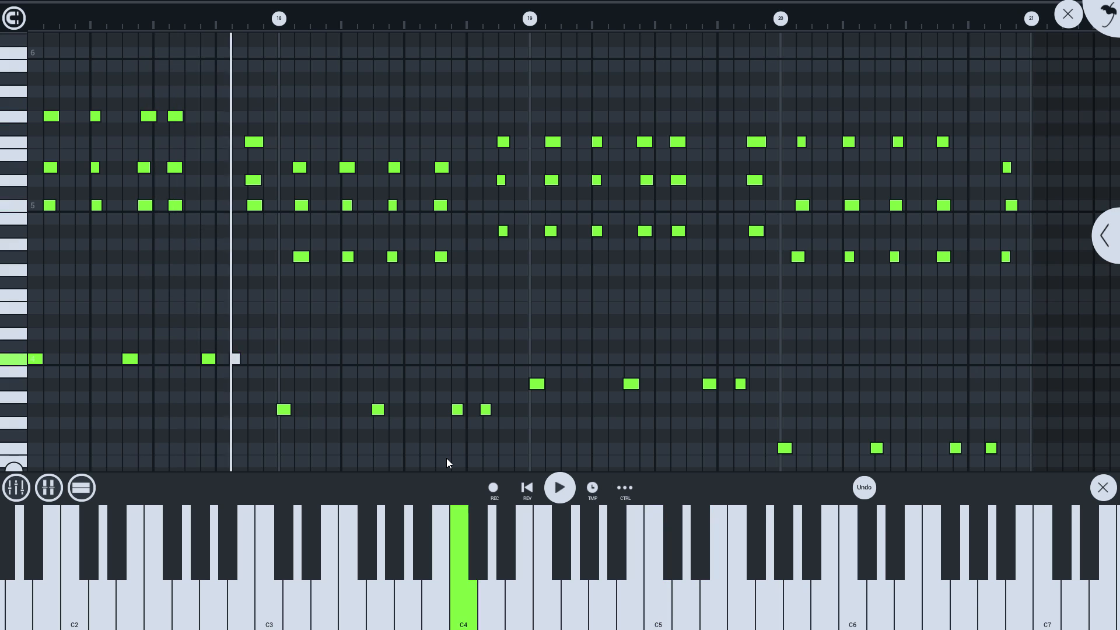
{"action": "left_click", "coordinate": [592, 488]}
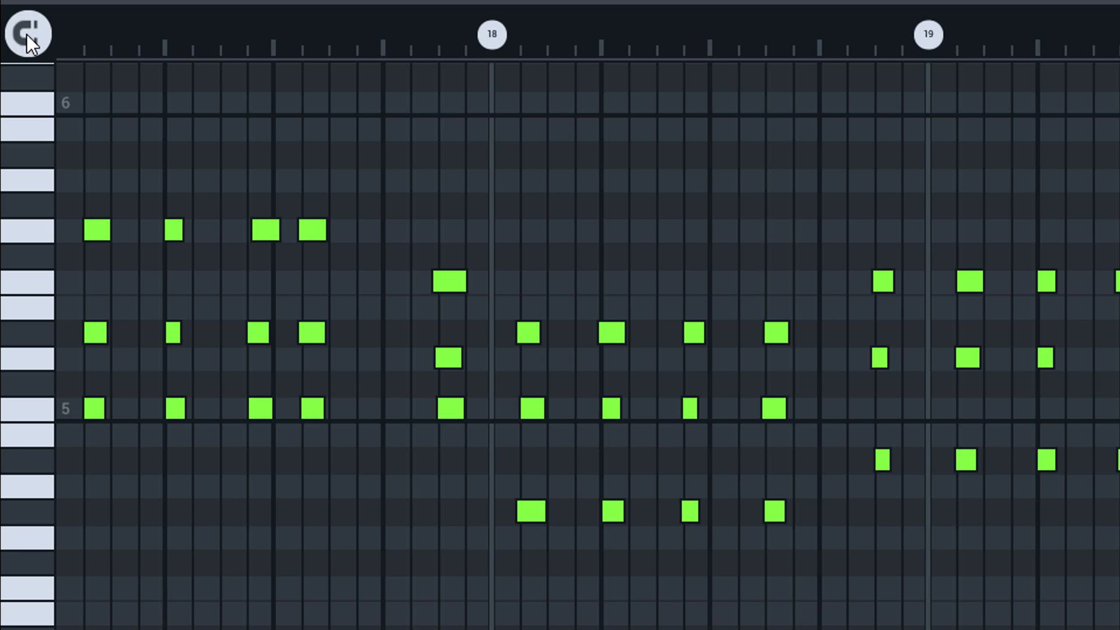
Step: Set the piano roll snap resolution to 1/2 Step
{"action": "left_click", "coordinate": [26, 34]}
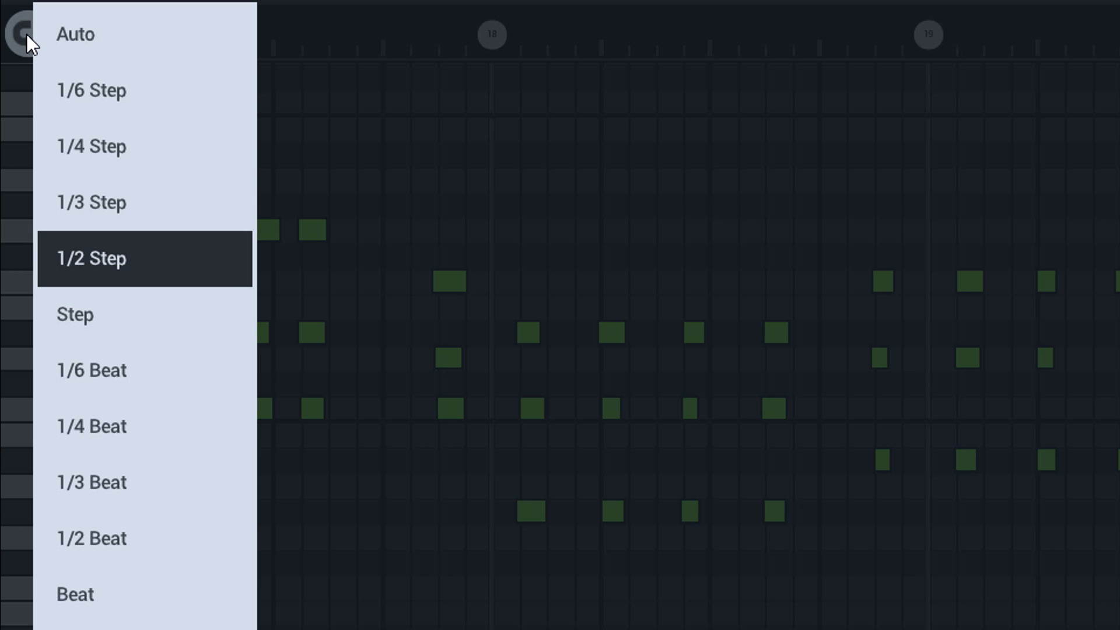
{"action": "mouse_move", "coordinate": [116, 410]}
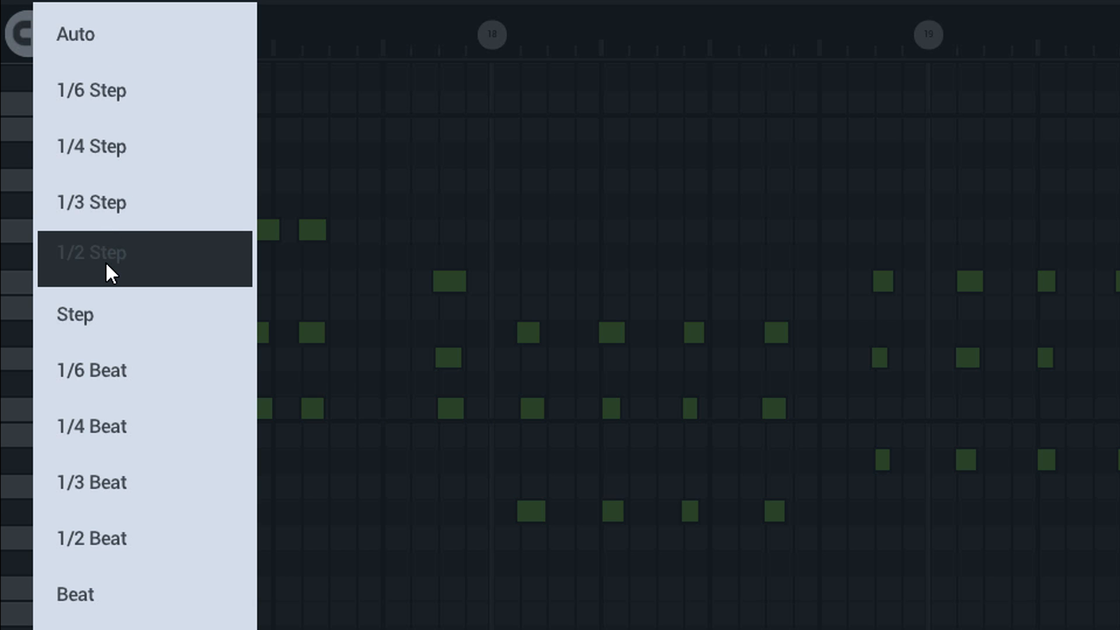
{"action": "left_click", "coordinate": [91, 252]}
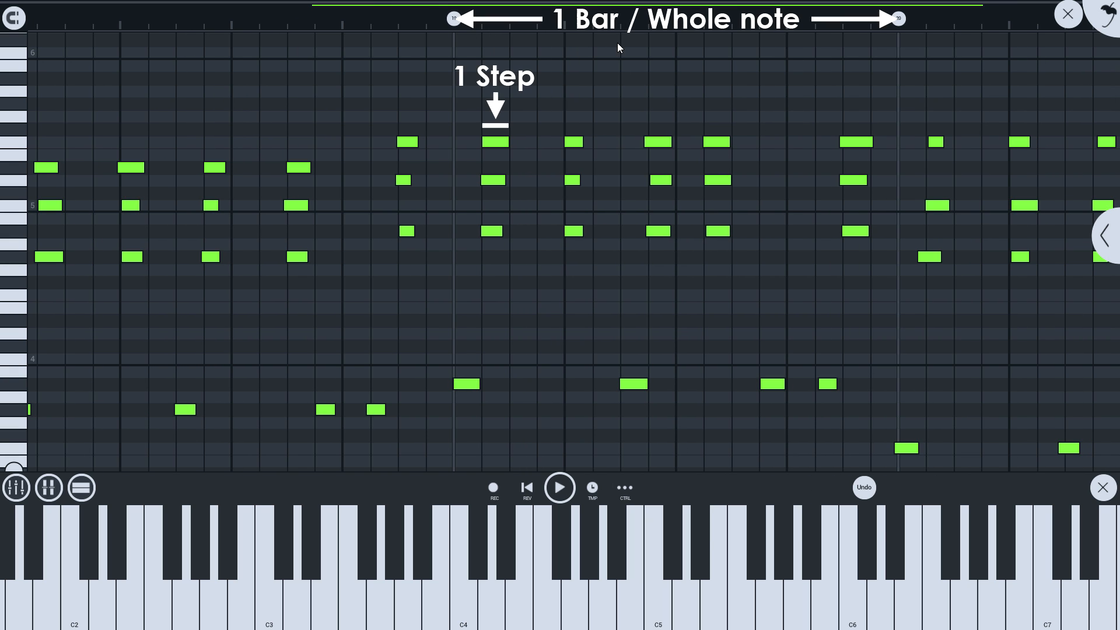
{"action": "mouse_move", "coordinate": [509, 155]}
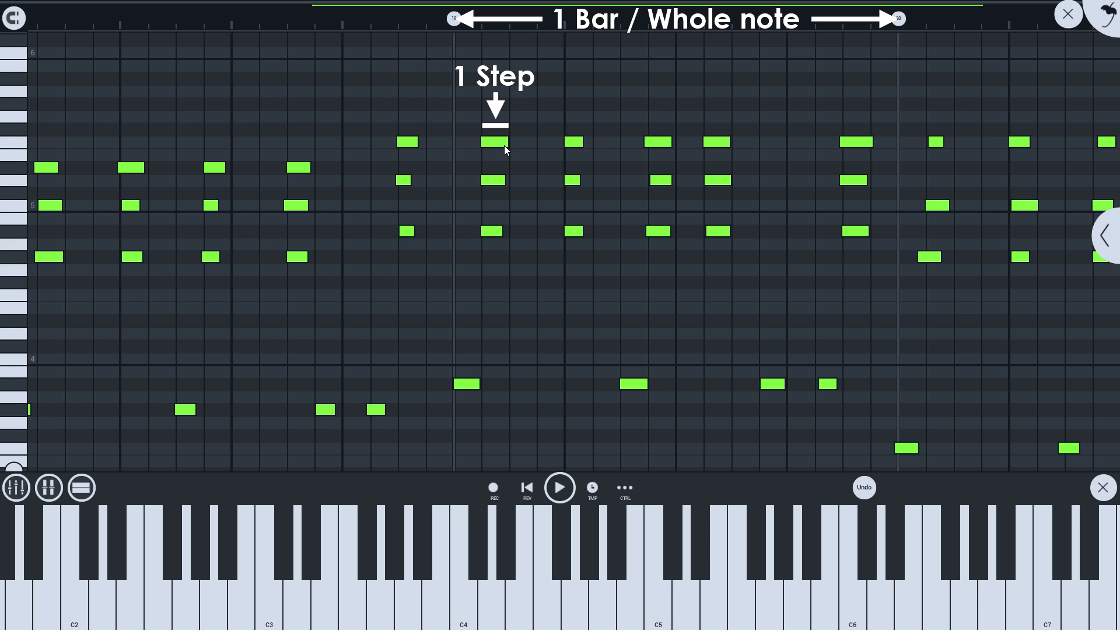
{"action": "left_click", "coordinate": [14, 18]}
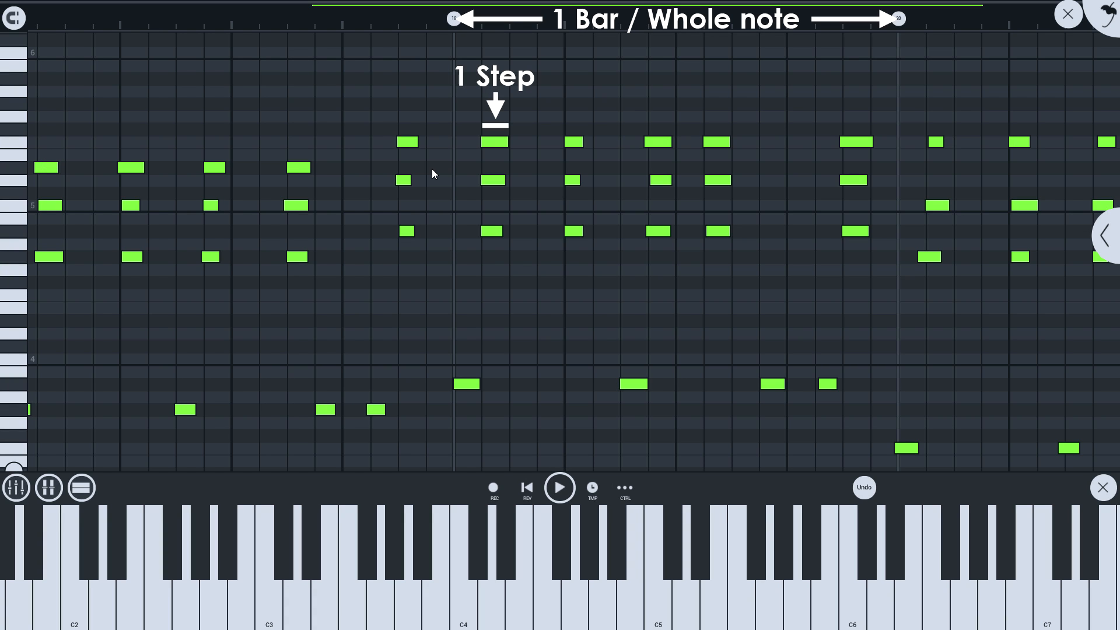
{"action": "left_click", "coordinate": [492, 142]}
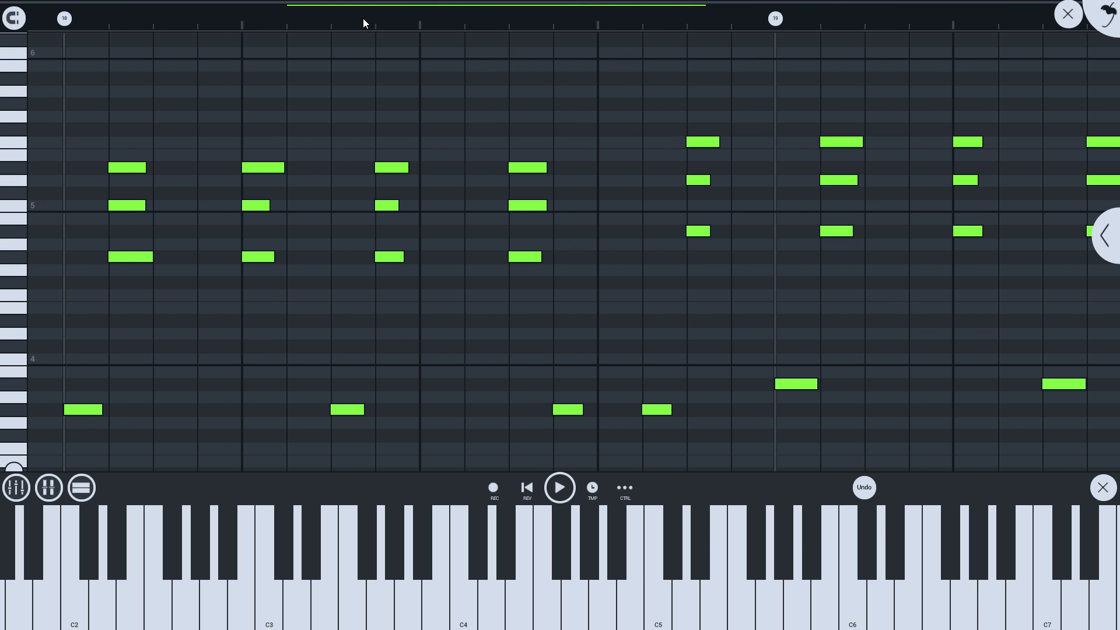
{"action": "mouse_move", "coordinate": [552, 24]}
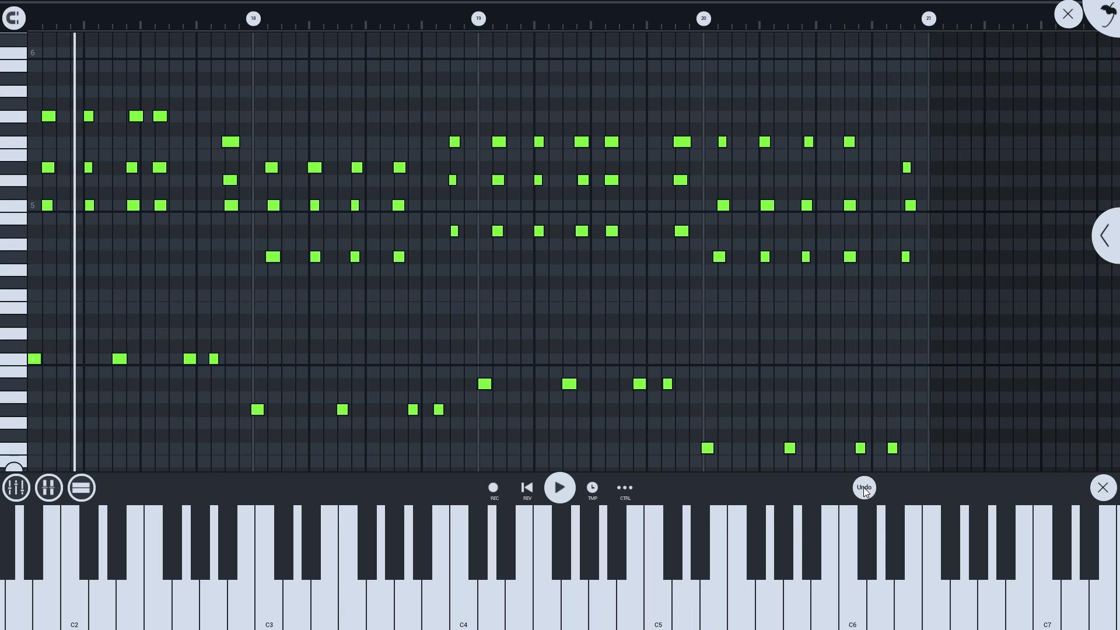
Step: Undo the last note edit, leaving an empty stretch of the bar
{"action": "left_click", "coordinate": [558, 487]}
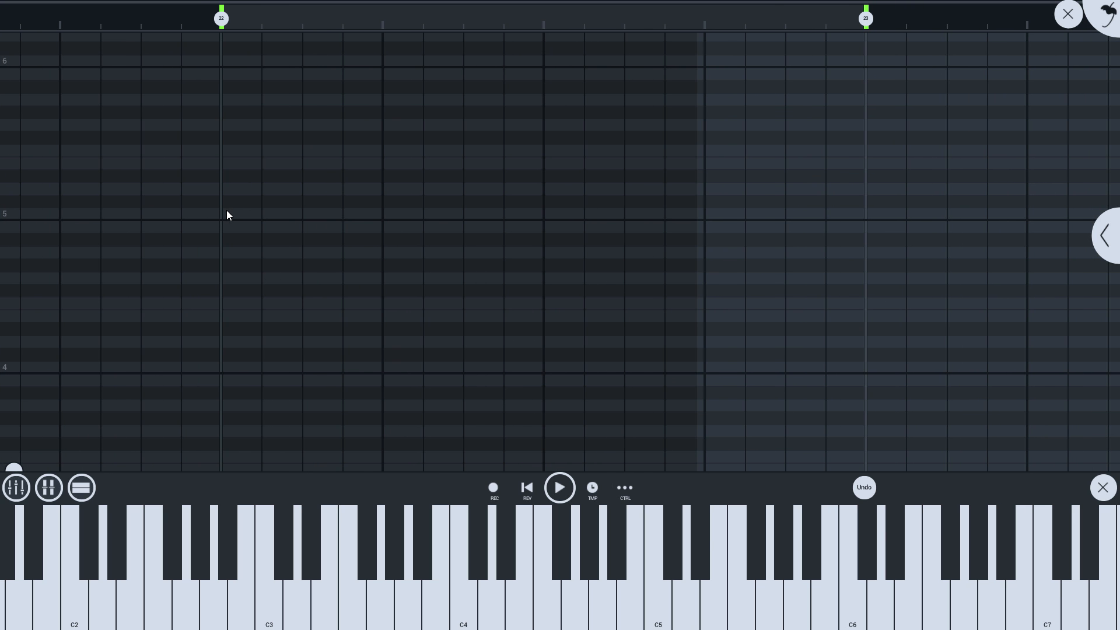
Step: Draw four quarter-length C5 notes, one on each beat of the empty bar
{"action": "left_click", "coordinate": [559, 488]}
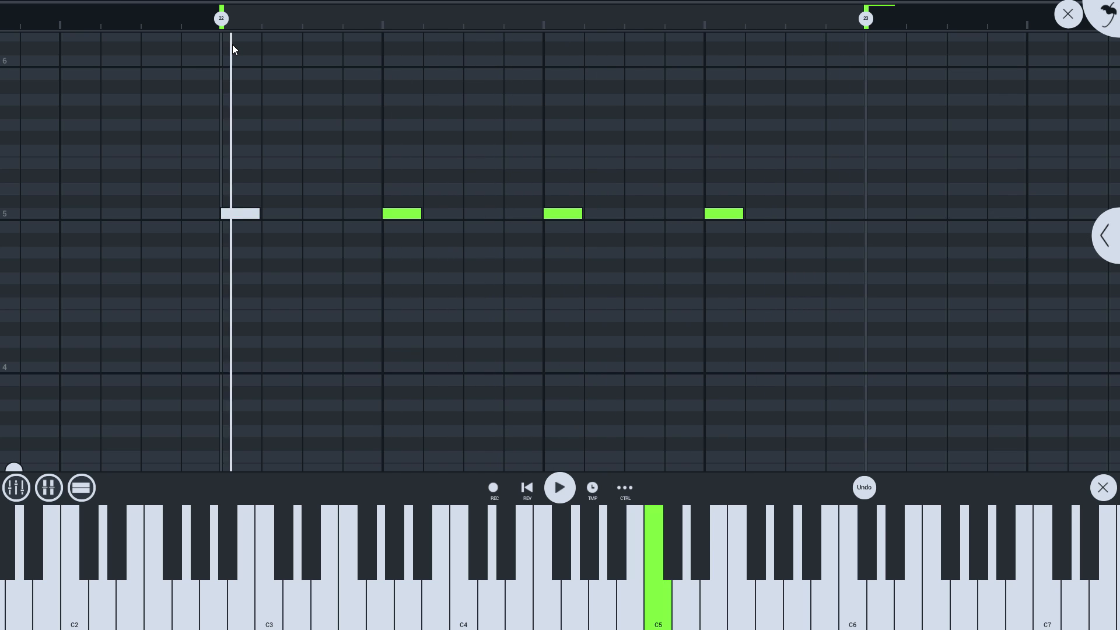
{"action": "left_click", "coordinate": [559, 488]}
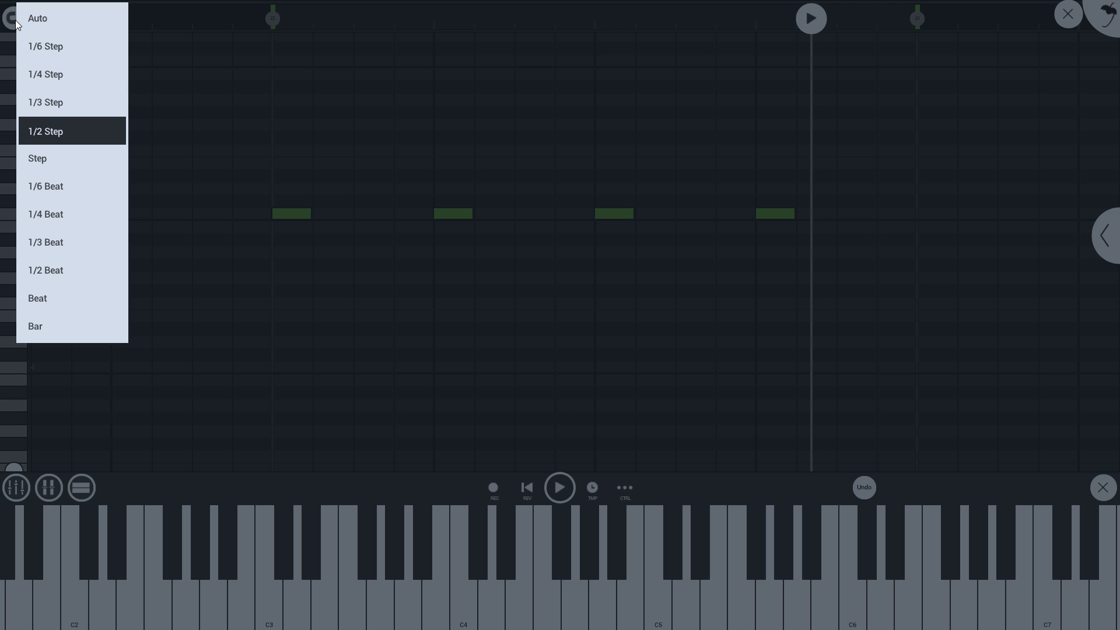
{"action": "mouse_move", "coordinate": [58, 140]}
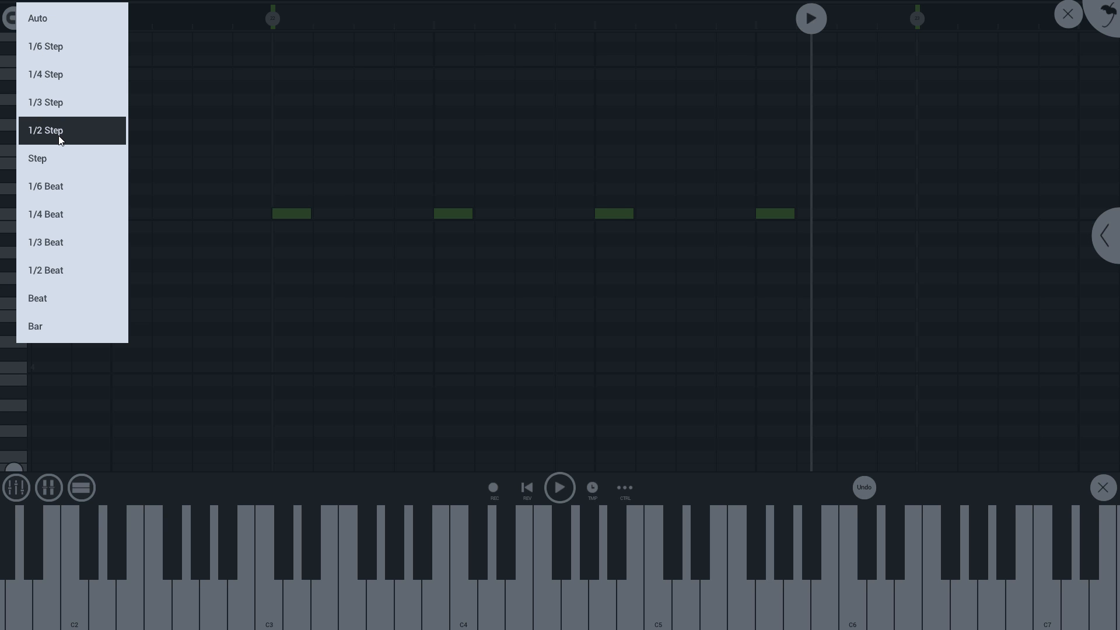
Step: With 1/2 Step snap, split the first beat into shorter C5 notes and play the bar back
{"action": "left_click", "coordinate": [45, 130]}
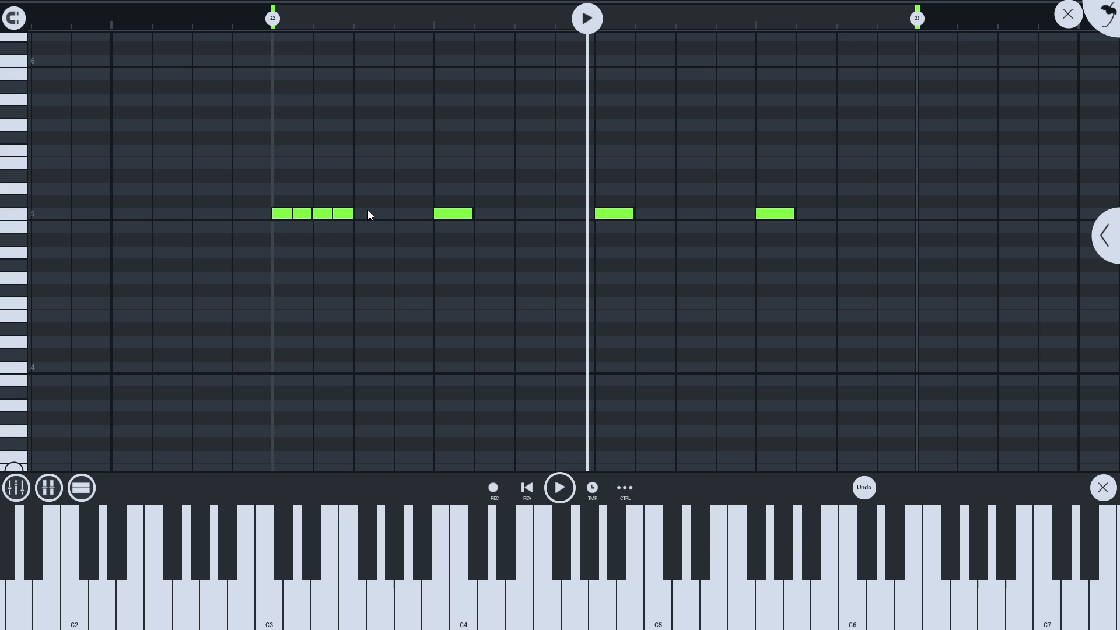
{"action": "left_click", "coordinate": [371, 213]}
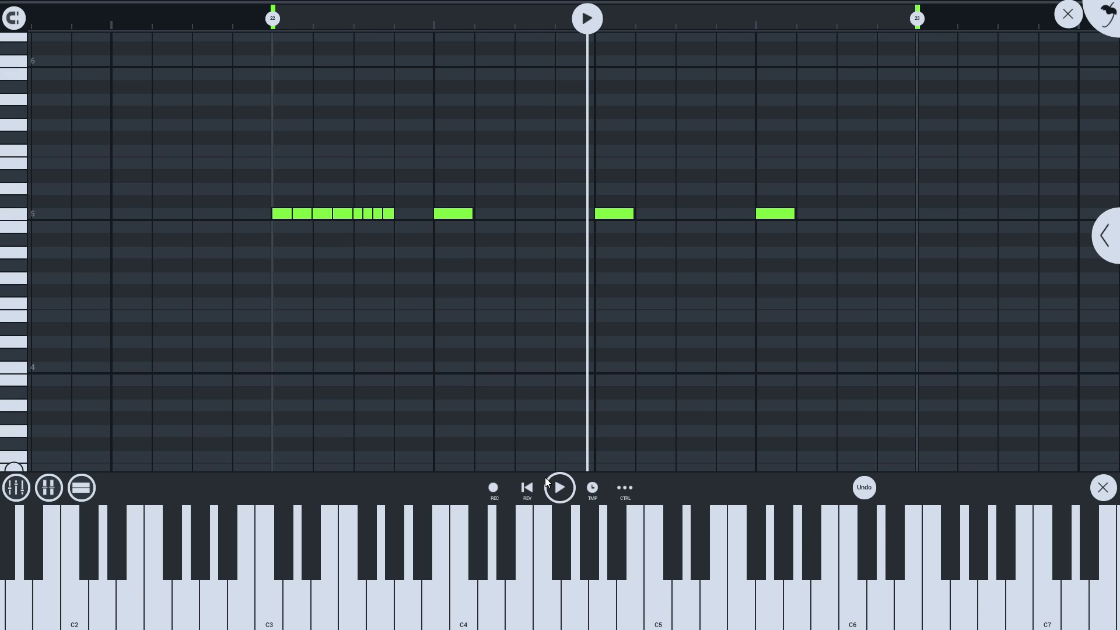
{"action": "left_click", "coordinate": [560, 488]}
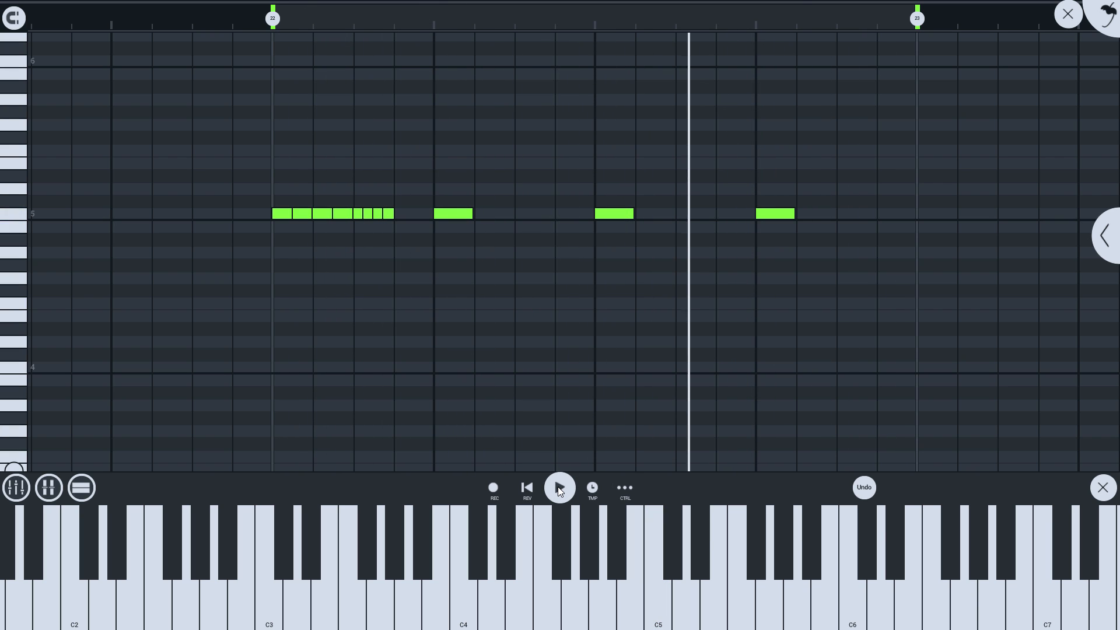
{"action": "left_click", "coordinate": [559, 488]}
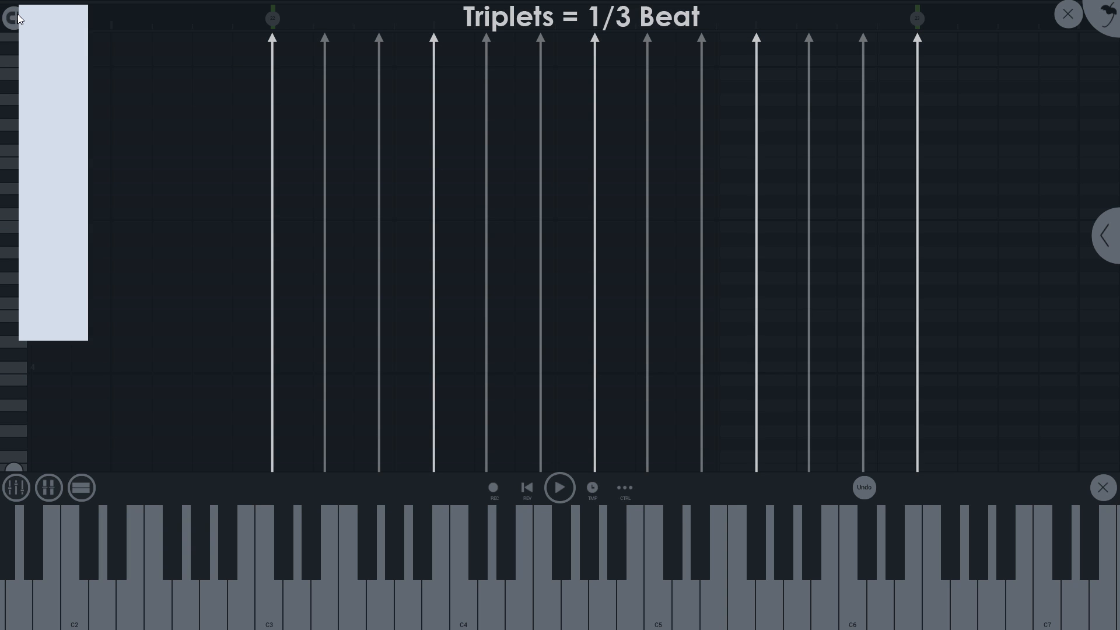
Step: Set snap to 1/3 Beat and paint a run of C5 triplet notes across the whole bar
{"action": "left_click", "coordinate": [54, 14]}
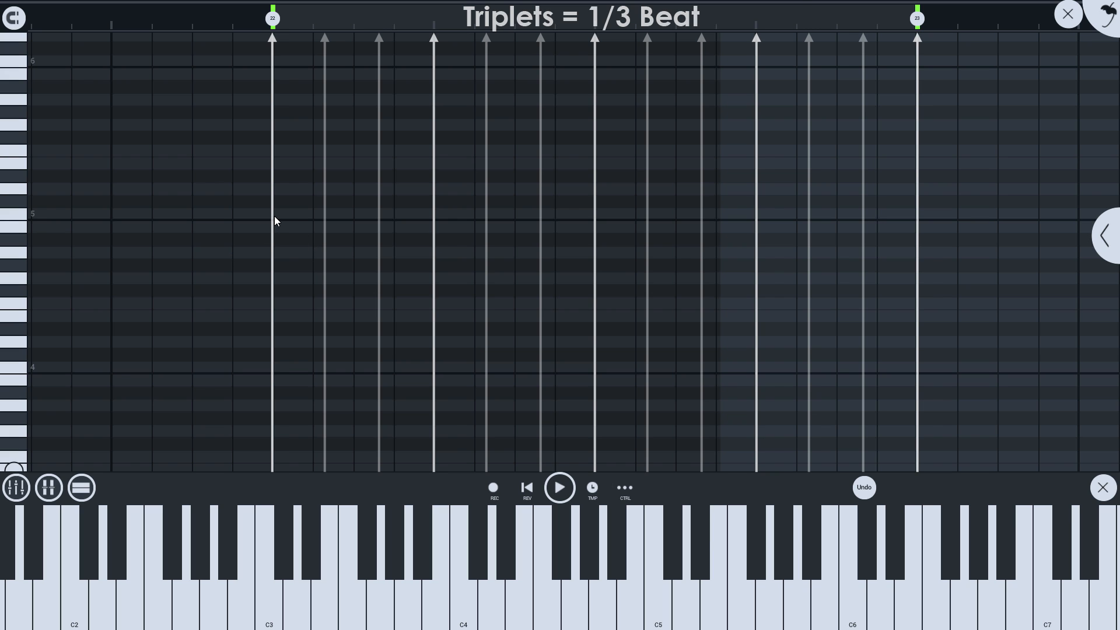
{"action": "left_click", "coordinate": [286, 214]}
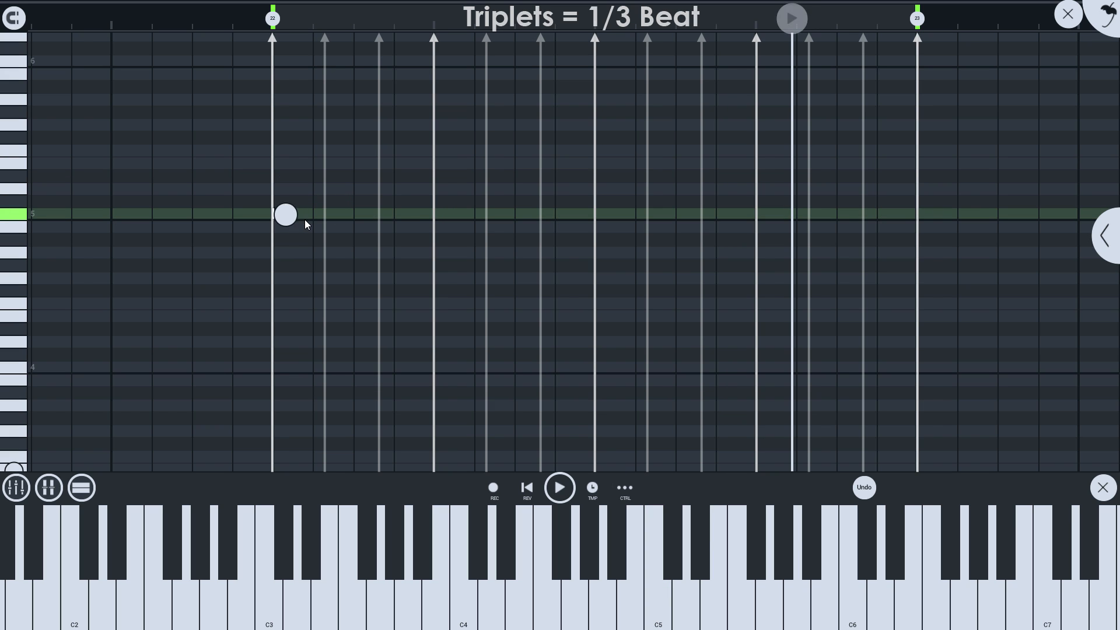
{"action": "left_click_drag", "start_coordinate": [286, 215], "coordinate": [337, 215]}
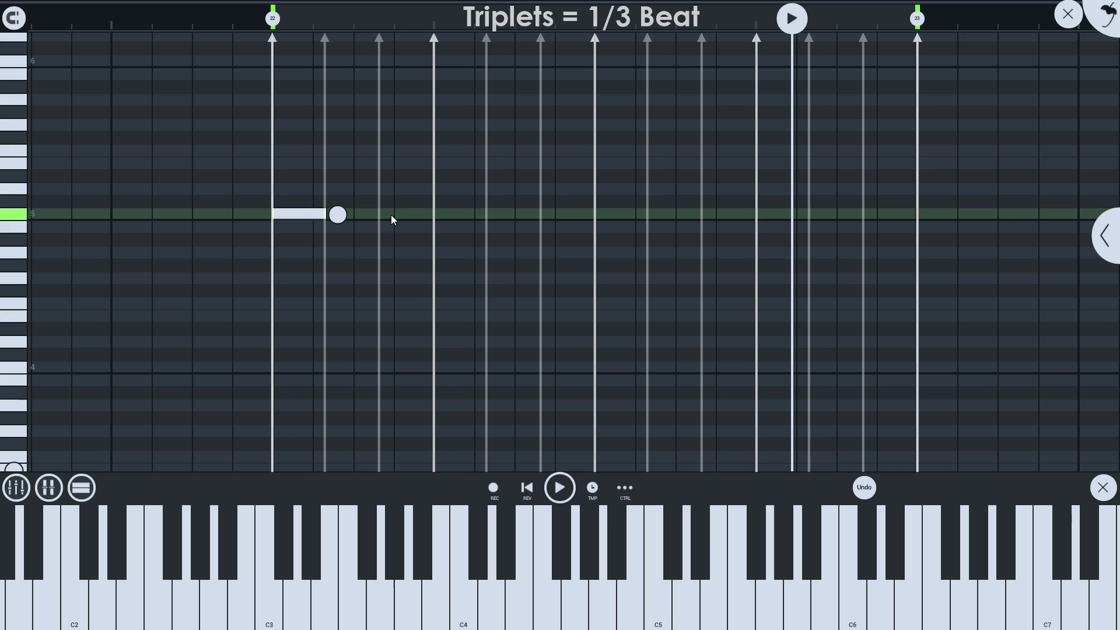
{"action": "left_click_drag", "start_coordinate": [337, 215], "coordinate": [378, 214]}
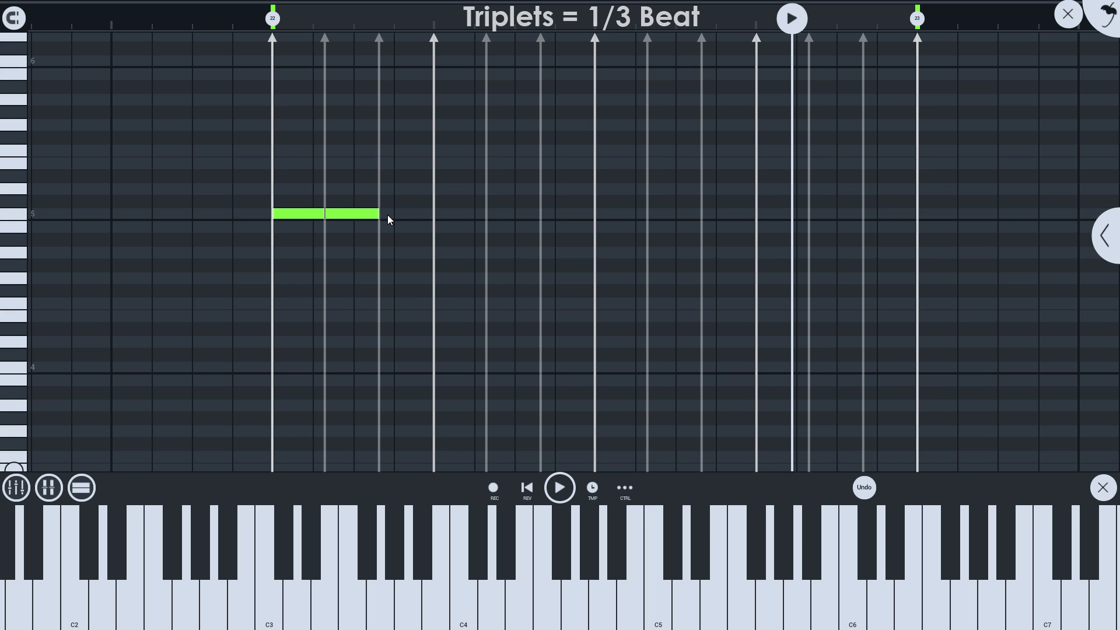
{"action": "left_click_drag", "start_coordinate": [380, 212], "coordinate": [485, 212]}
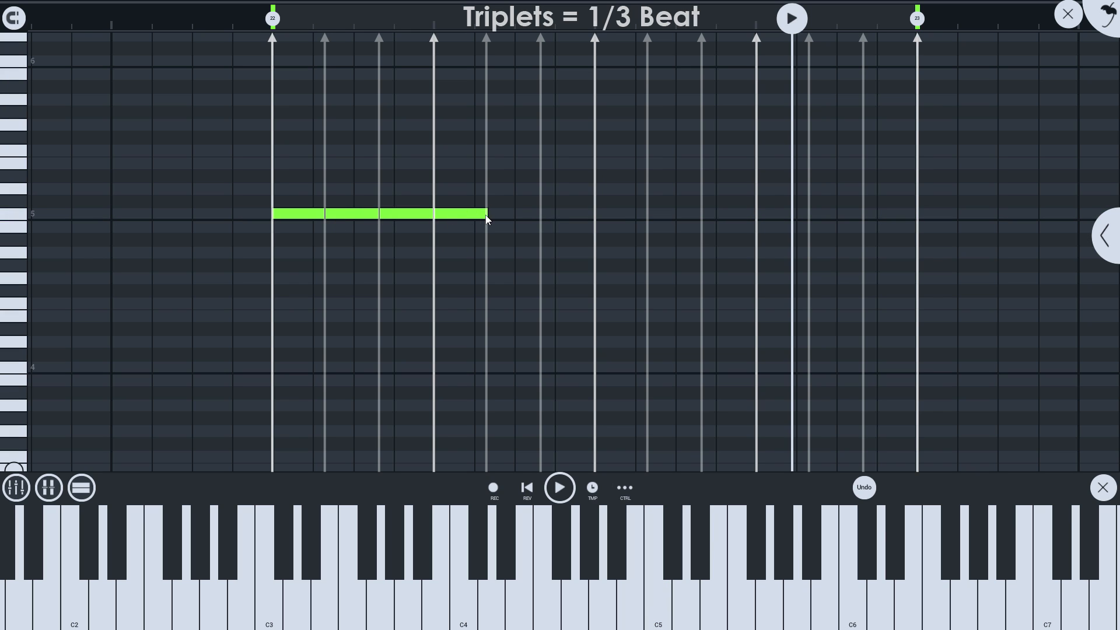
{"action": "left_click_drag", "start_coordinate": [485, 214], "coordinate": [600, 214]}
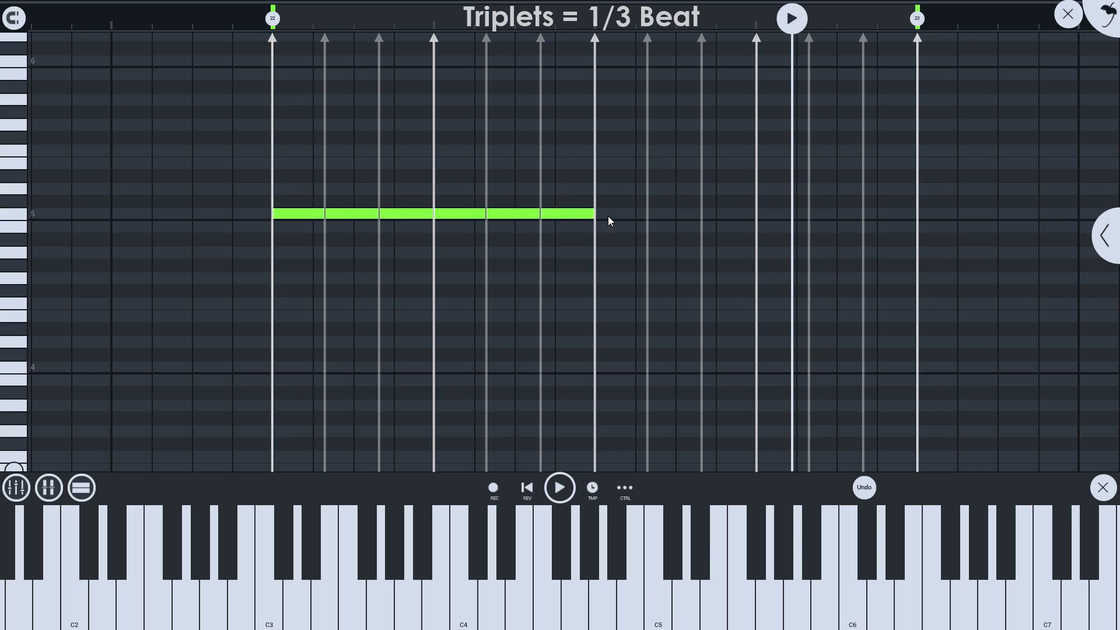
{"action": "left_click_drag", "start_coordinate": [595, 212], "coordinate": [701, 213]}
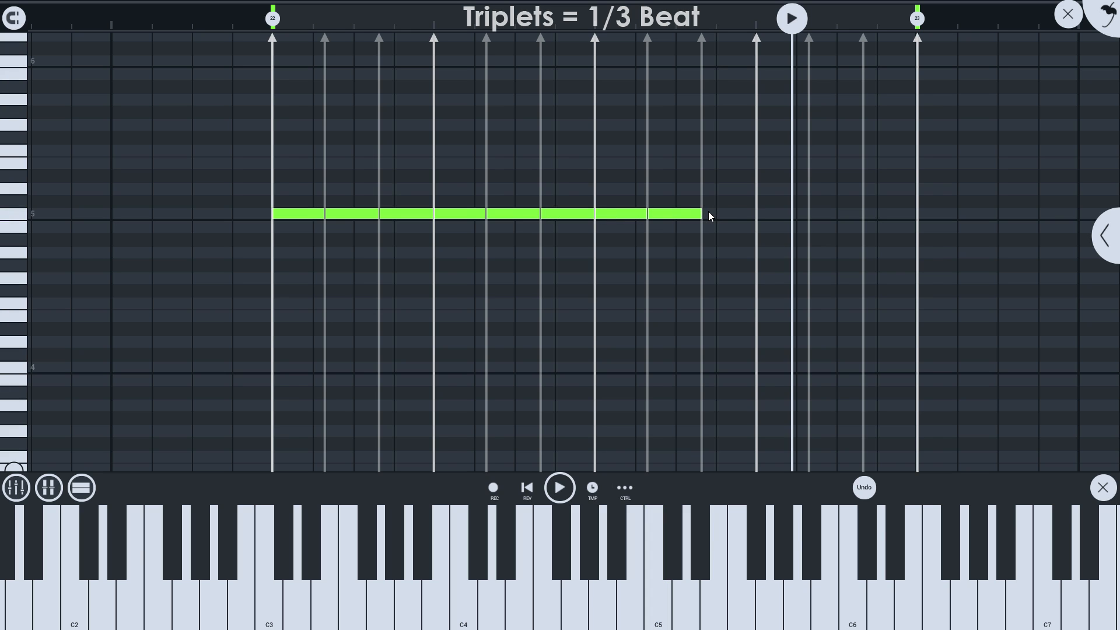
{"action": "left_click_drag", "start_coordinate": [704, 213], "coordinate": [810, 214]}
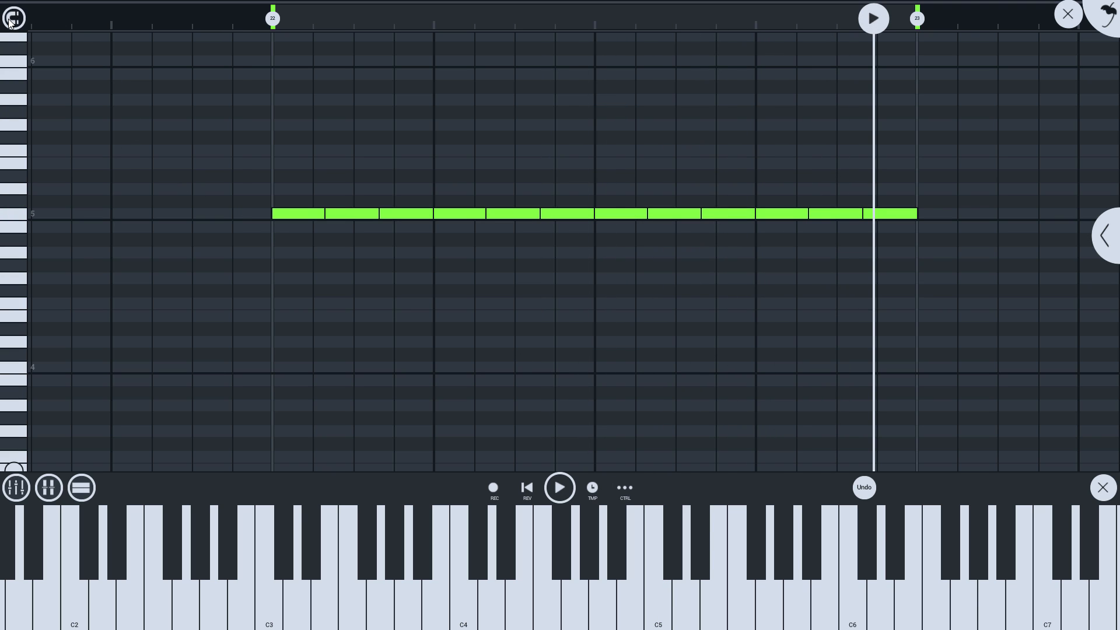
Step: Close the piano roll and return to the Circuit song arrangement
{"action": "left_click", "coordinate": [14, 17]}
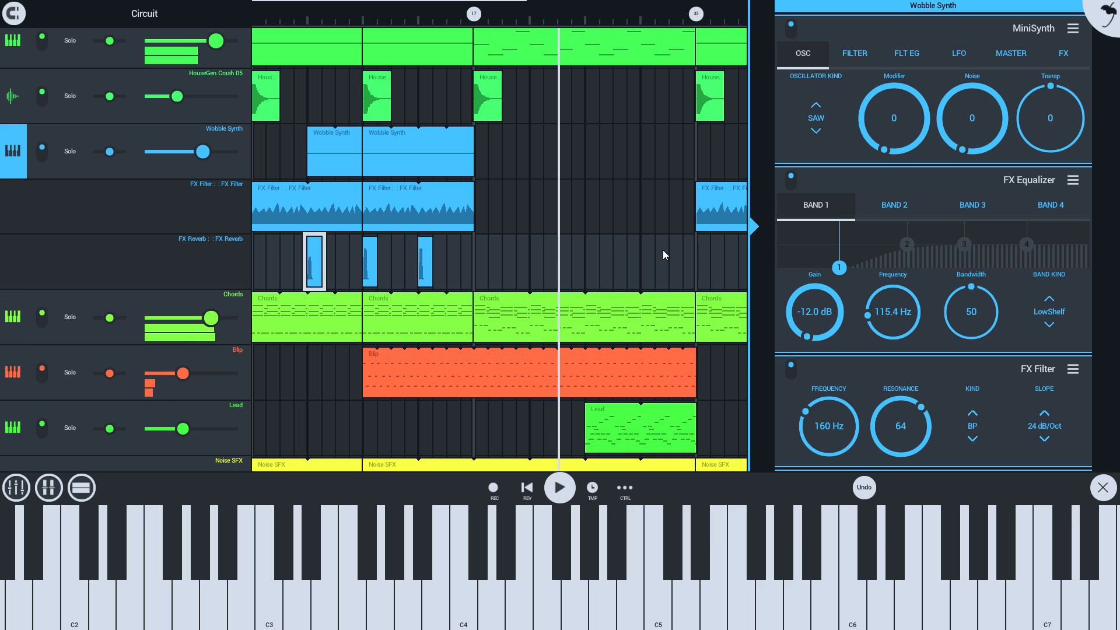
Step: Hide the Wobble Synth instrument/effects panel to show the full arrangement
{"action": "left_click", "coordinate": [1103, 235]}
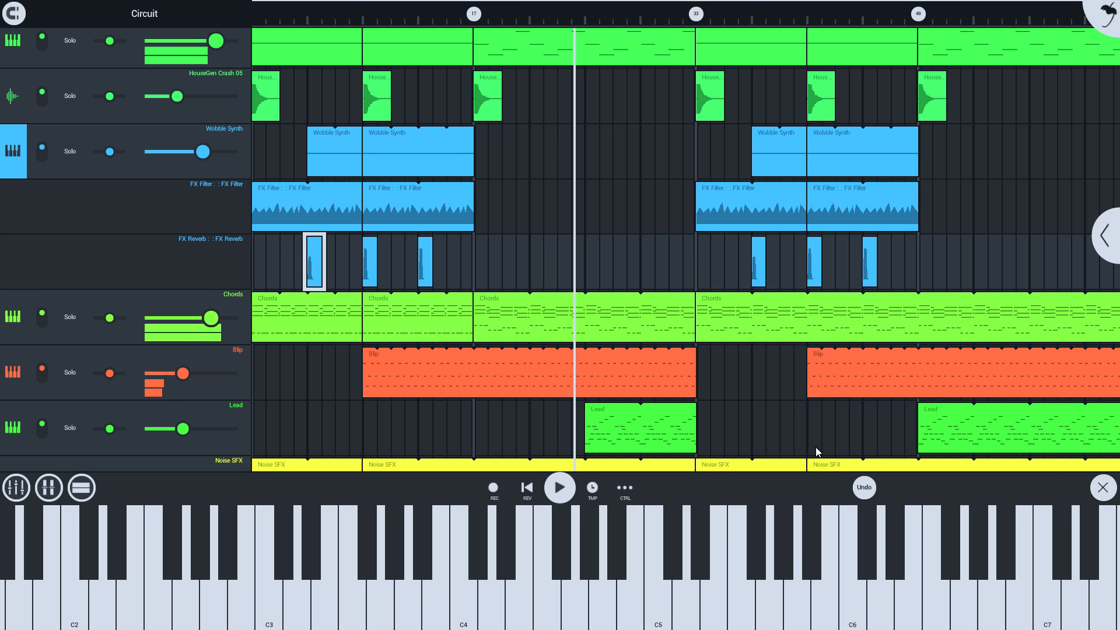